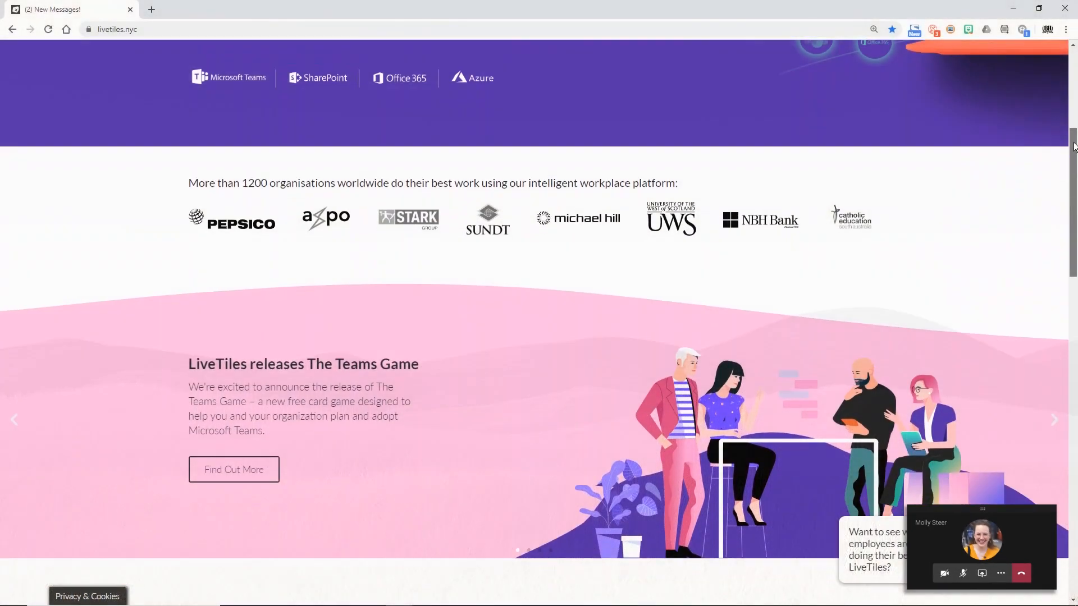
Scroll down the livetiles.nyc page before moving to the Teams General channel
scroll(down, 3)
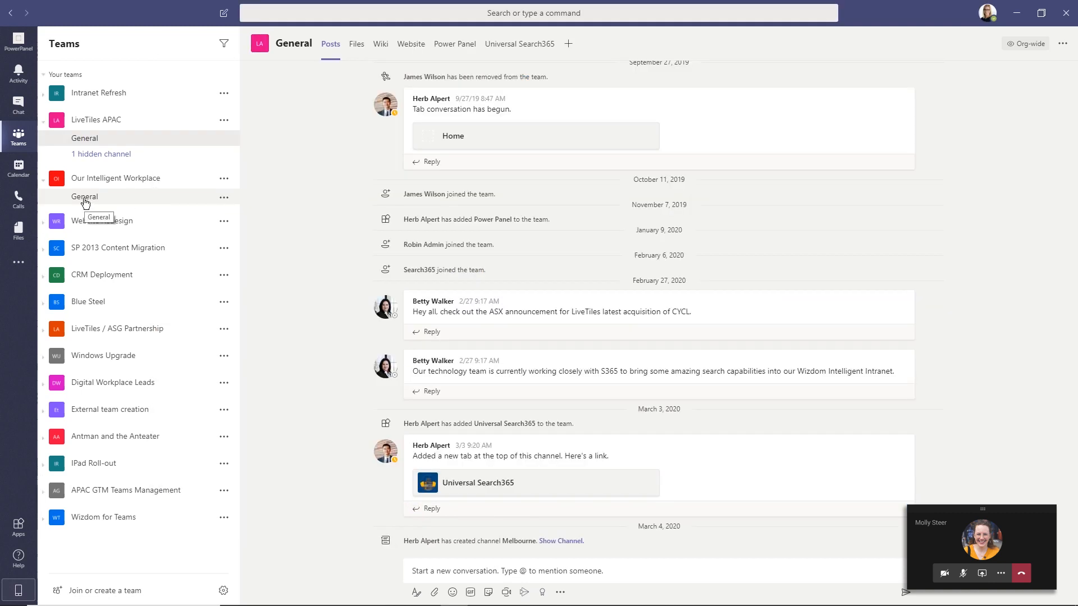
Open General under Our Intelligent Workplace and bring up the podcast email in Outlook
click(84, 196)
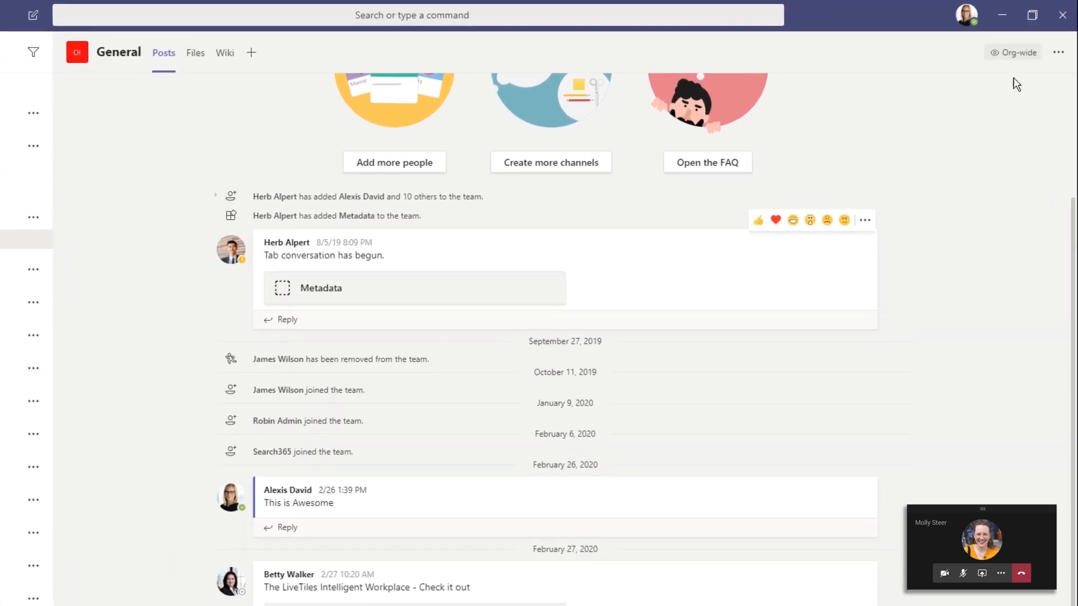
click(1058, 55)
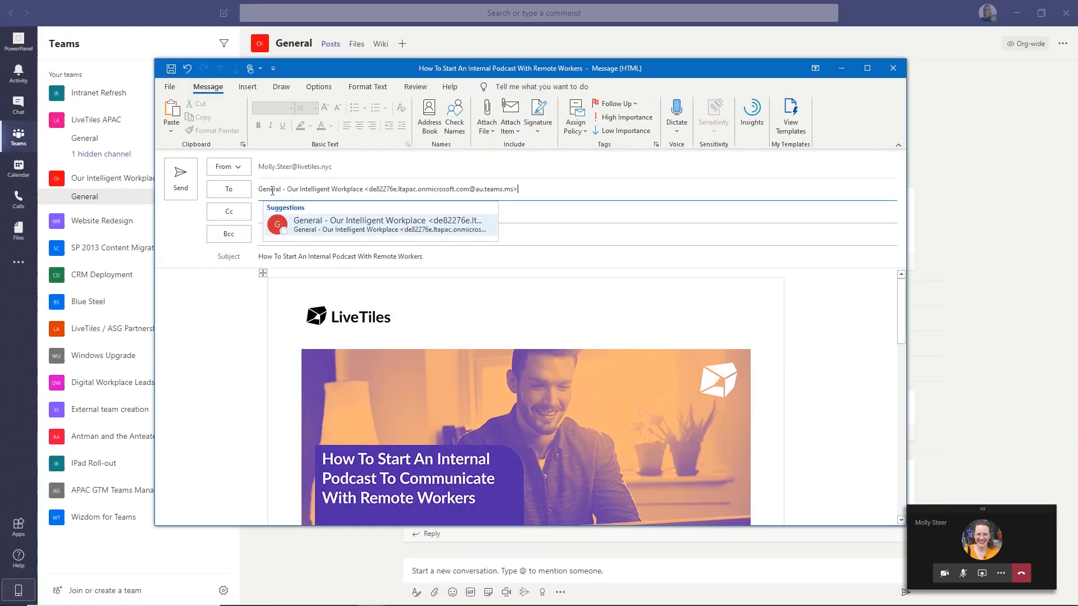
Address the podcast email to General - Our Intelligent Workplace, send it, and check the post
click(383, 225)
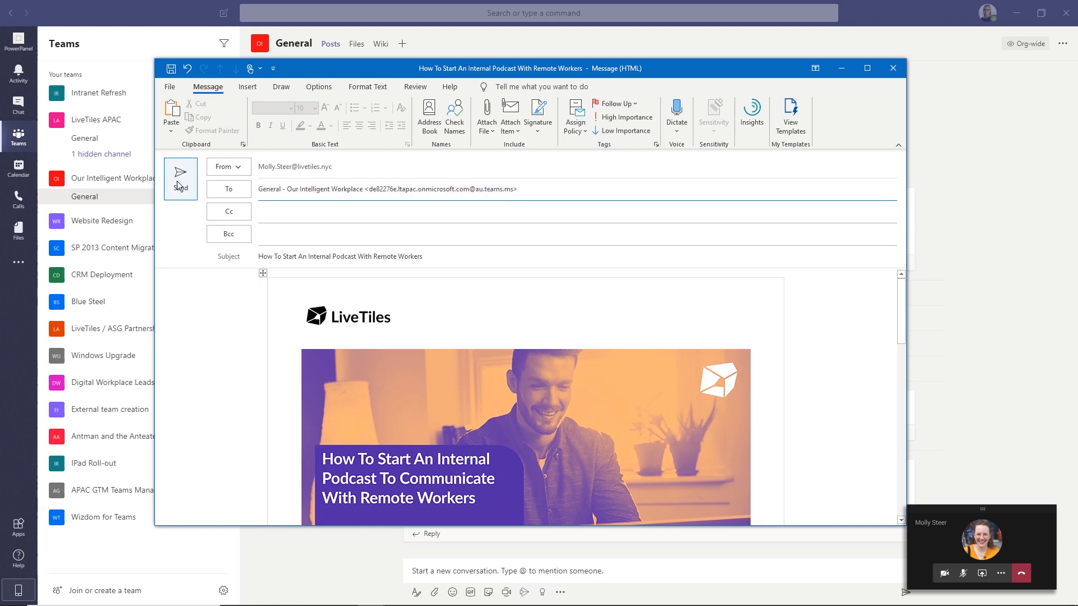
click(179, 172)
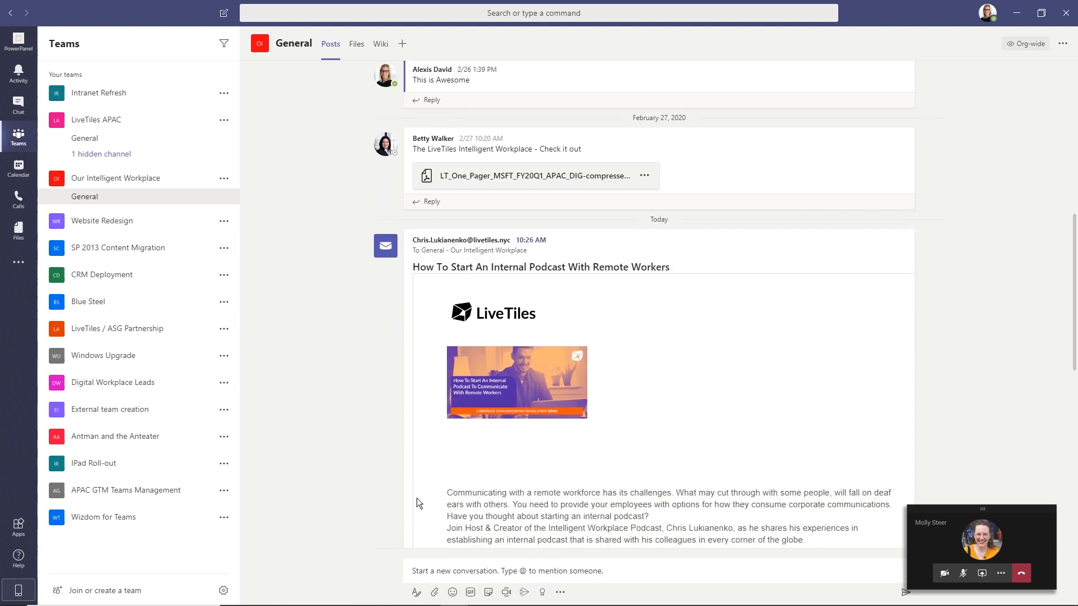
scroll(down, 3)
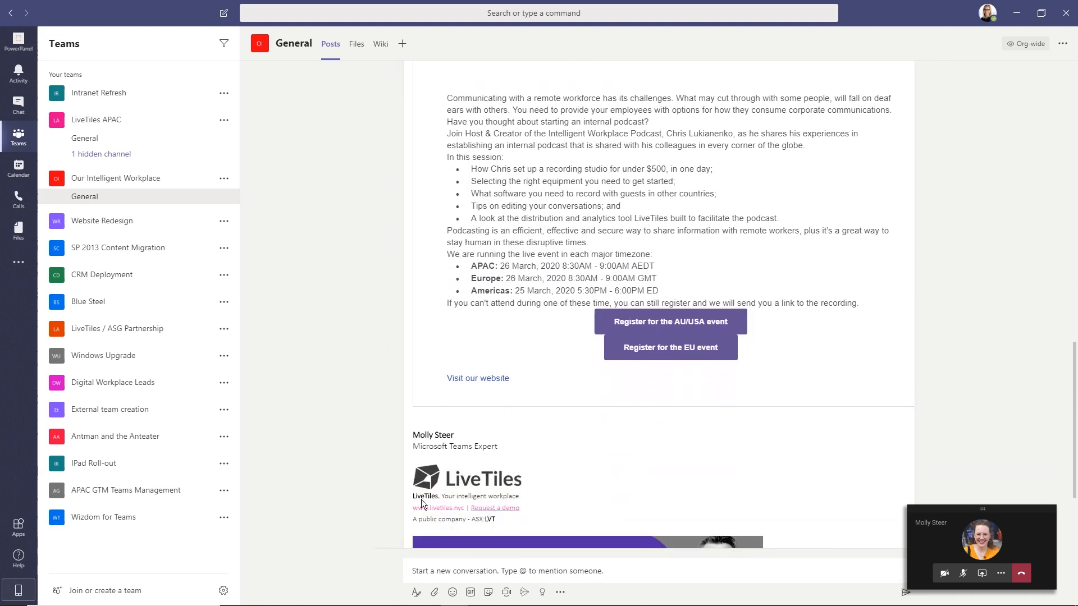